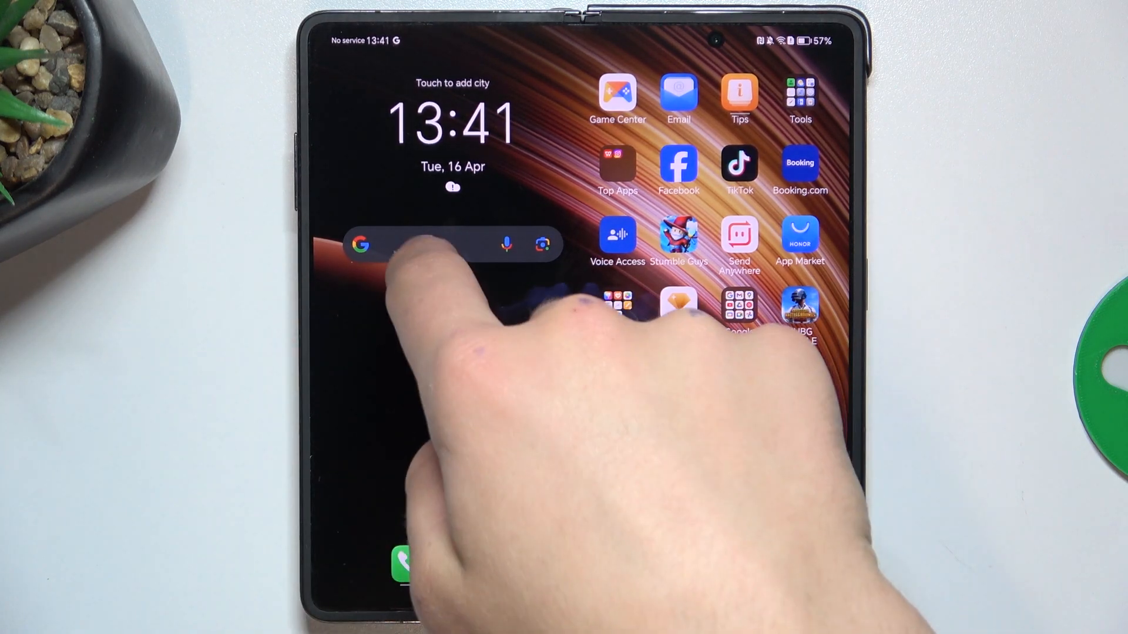
Rerun the recent Google search for 'celsoazevedo' from the search history.
click(439, 244)
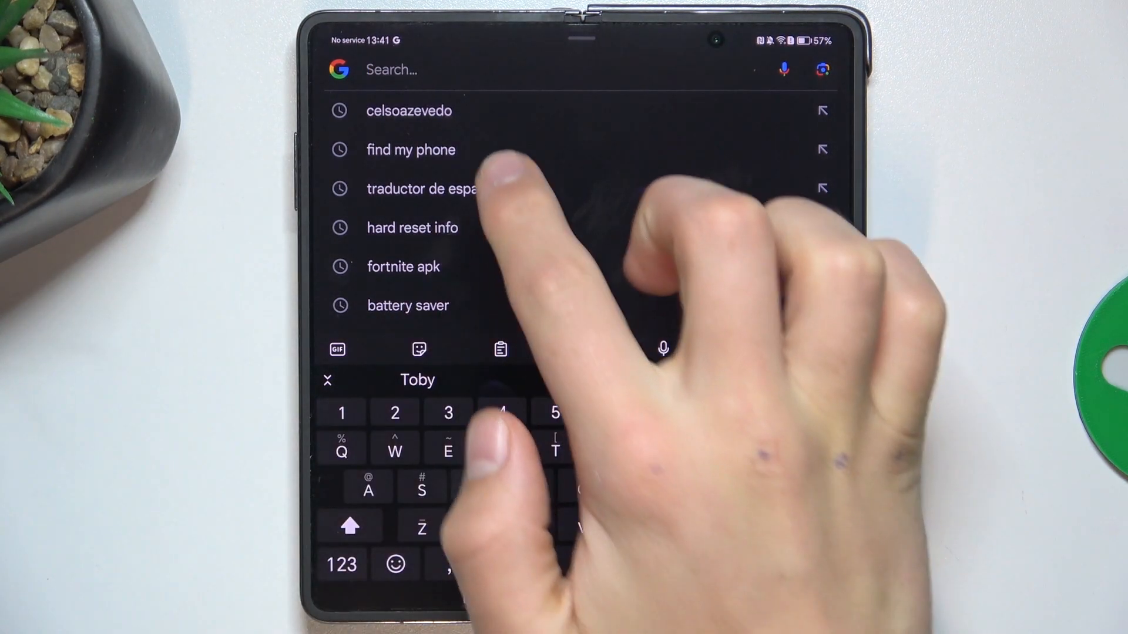
click(409, 110)
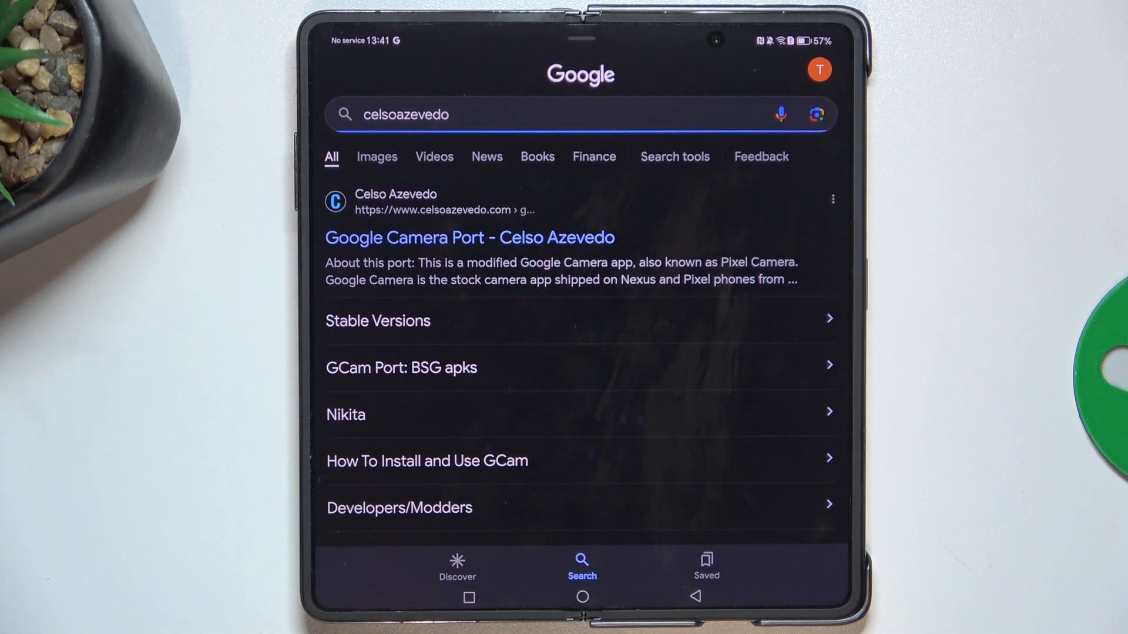
Go to the Google Camera Port site and reach the BSG modder's apk list.
click(469, 237)
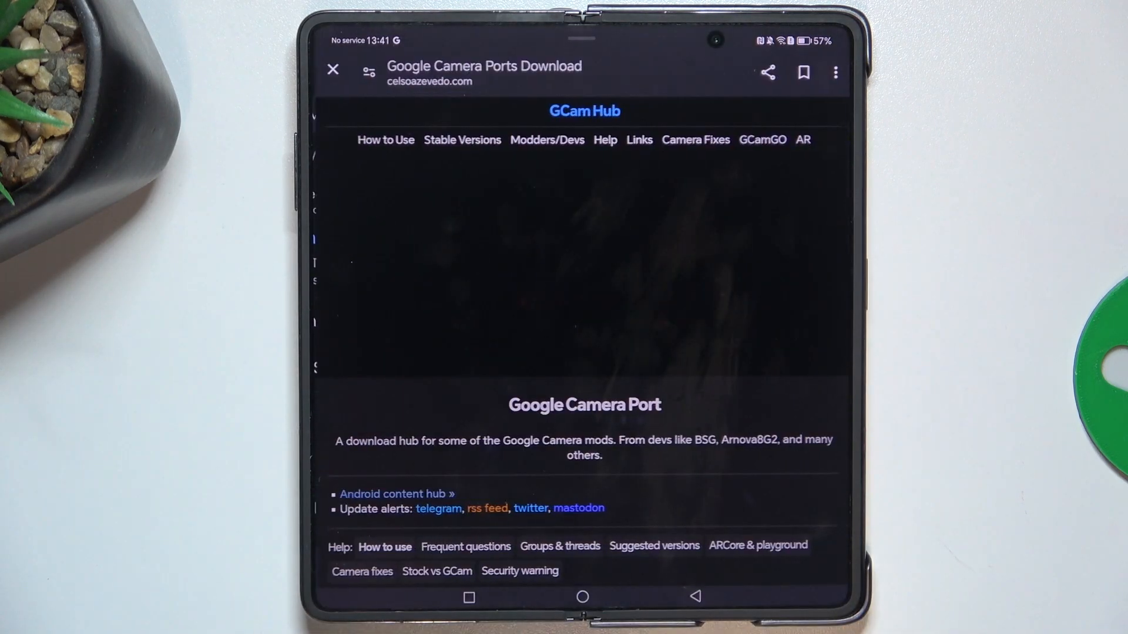
scroll(down, 3)
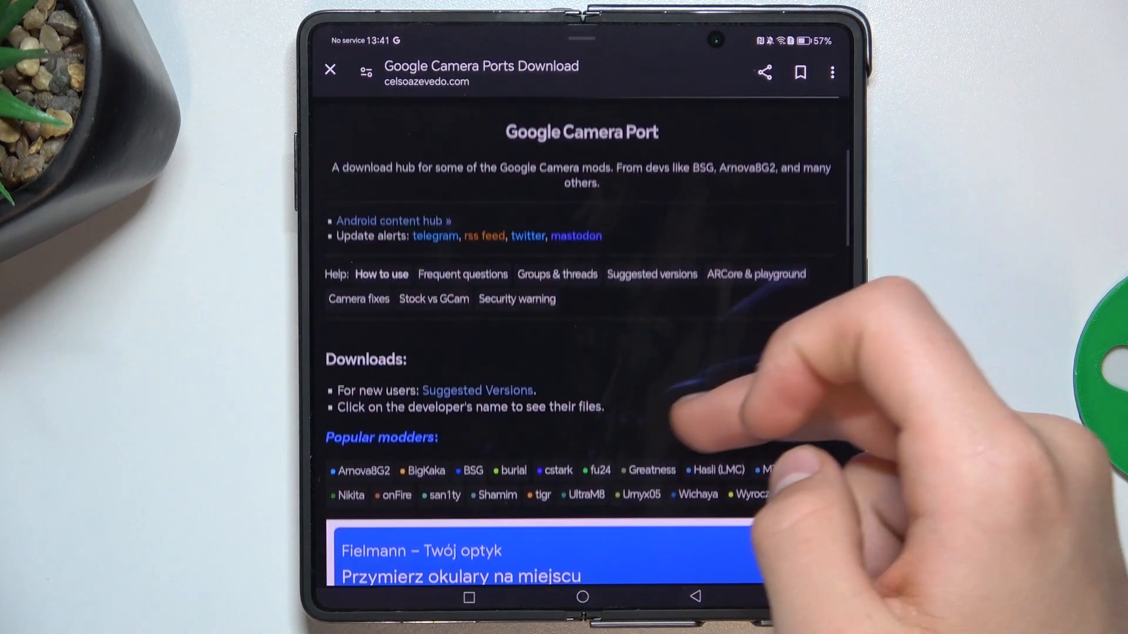
scroll(down, 3)
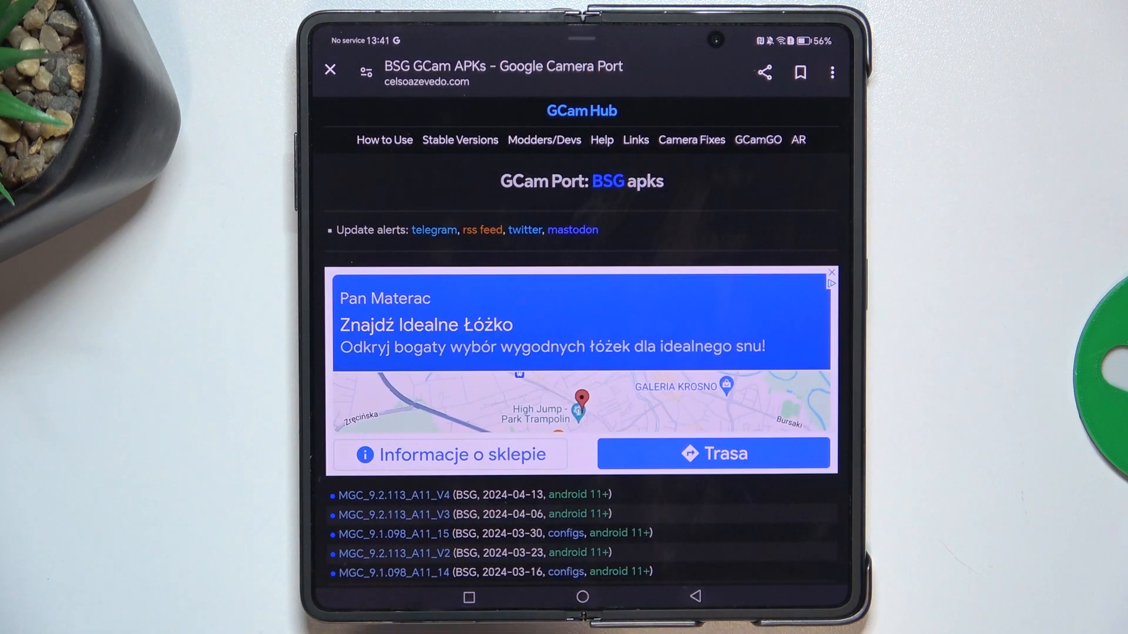
Scroll through the BSG releases down to the MGC_9.2.113_A11_V4 page.
scroll(down, 3)
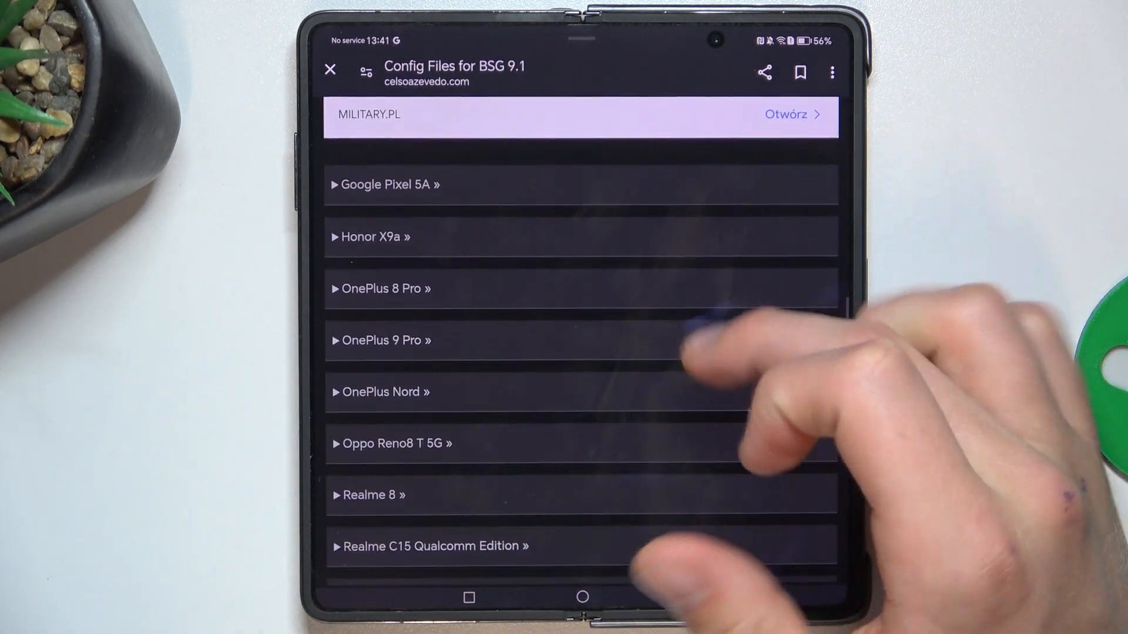
scroll(down, 3)
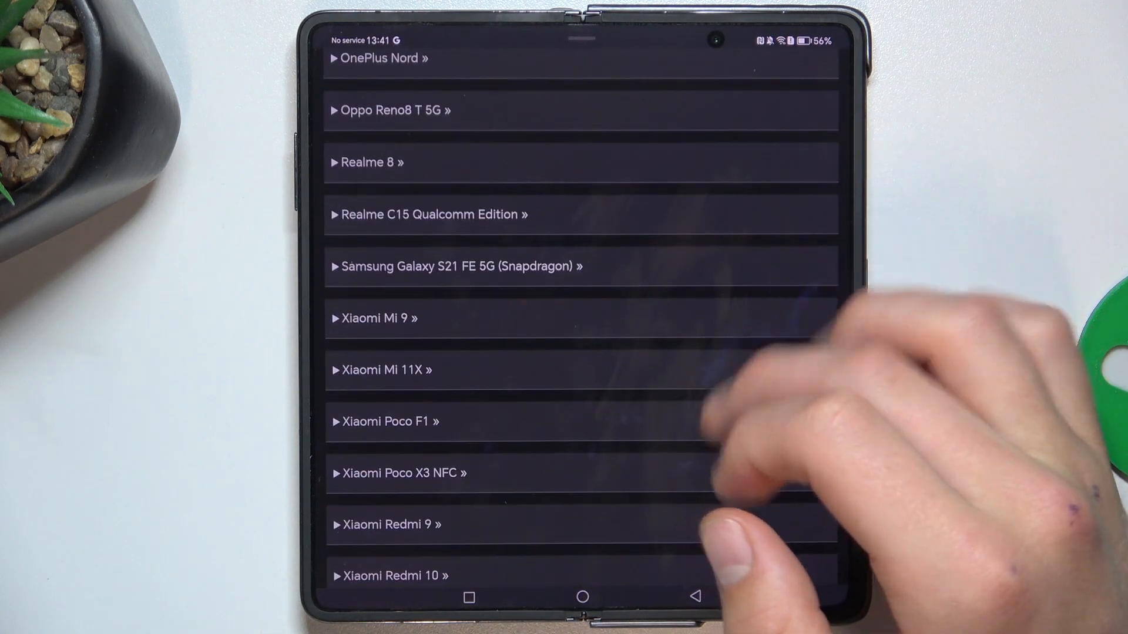
scroll(down, 3)
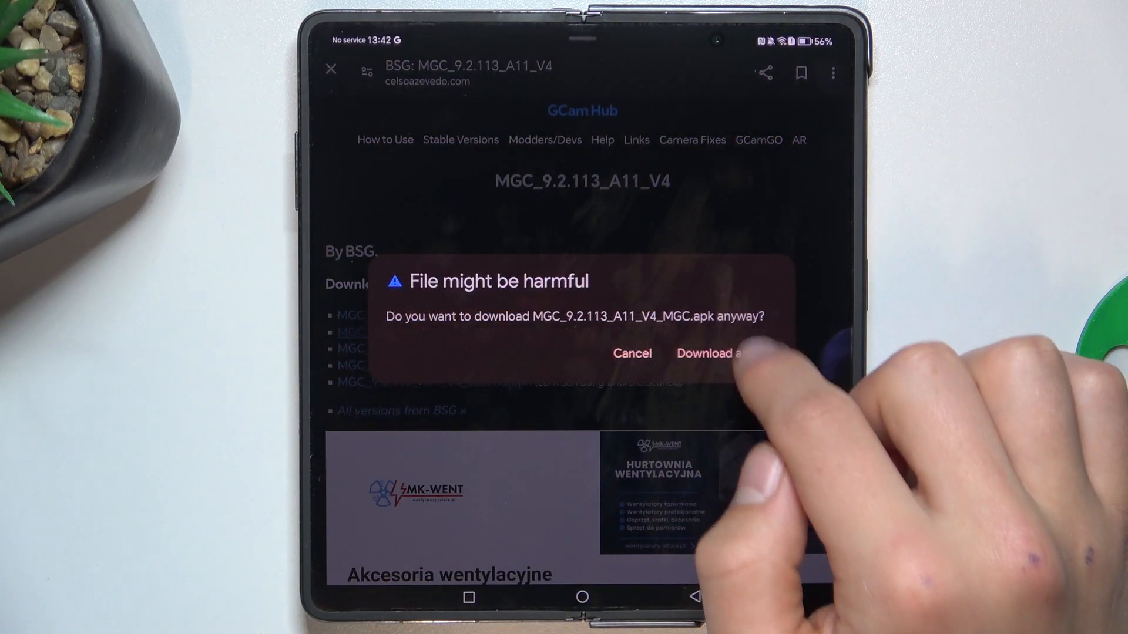
Download MGC_9.2.113_A11_V4_MGC.apk anyway and view its status in Downloads.
click(717, 353)
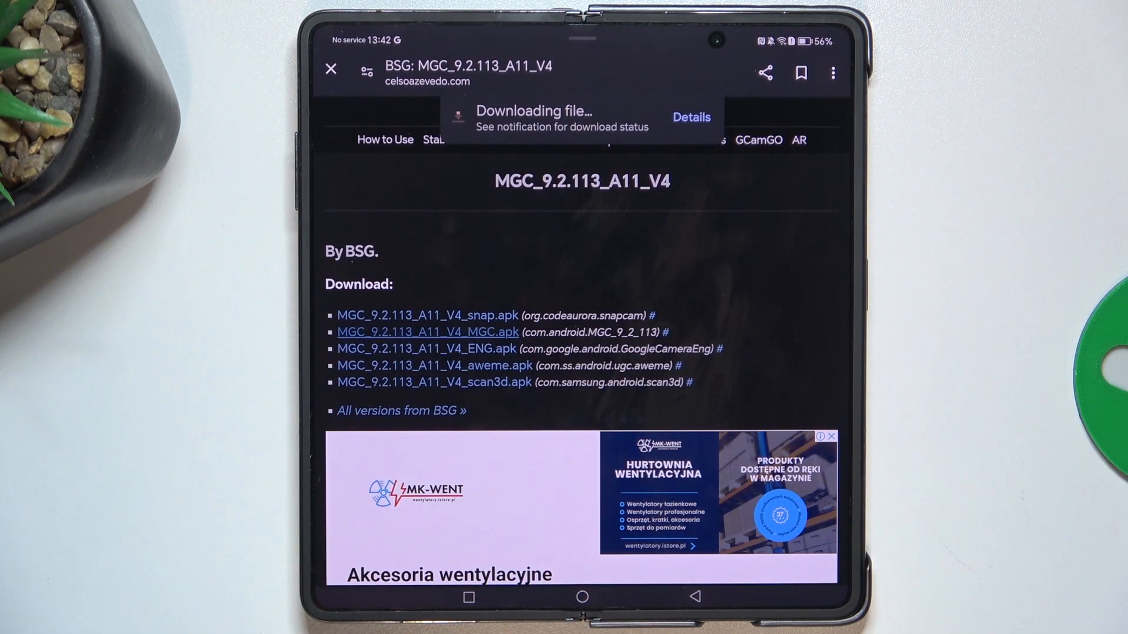
click(691, 118)
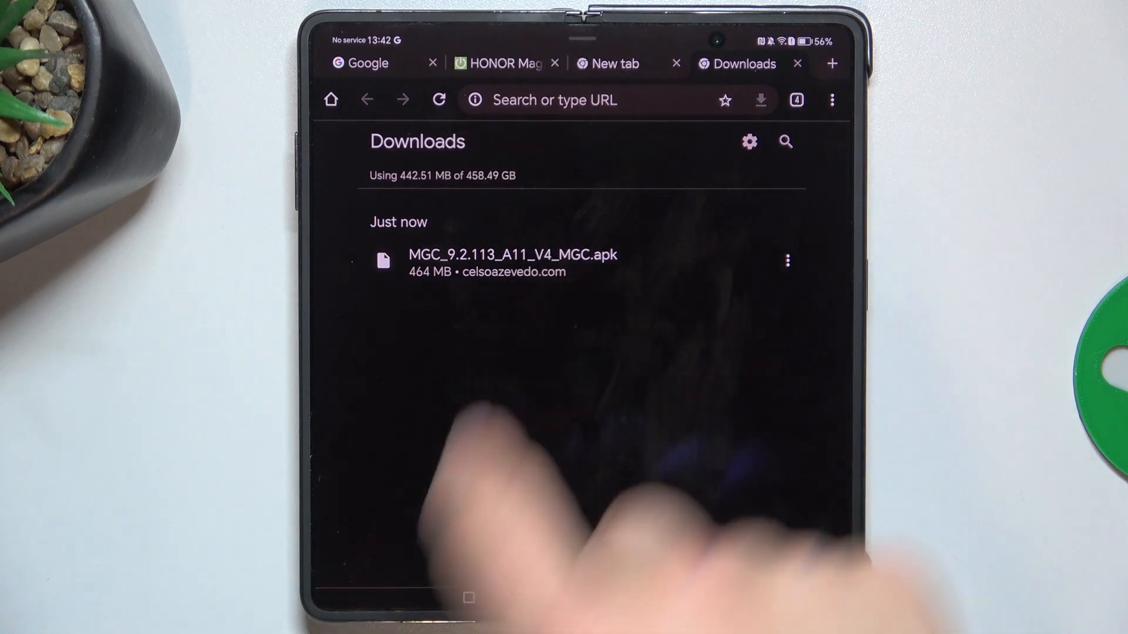
Start installing the downloaded MGC apk from Chrome's Downloads list.
click(512, 257)
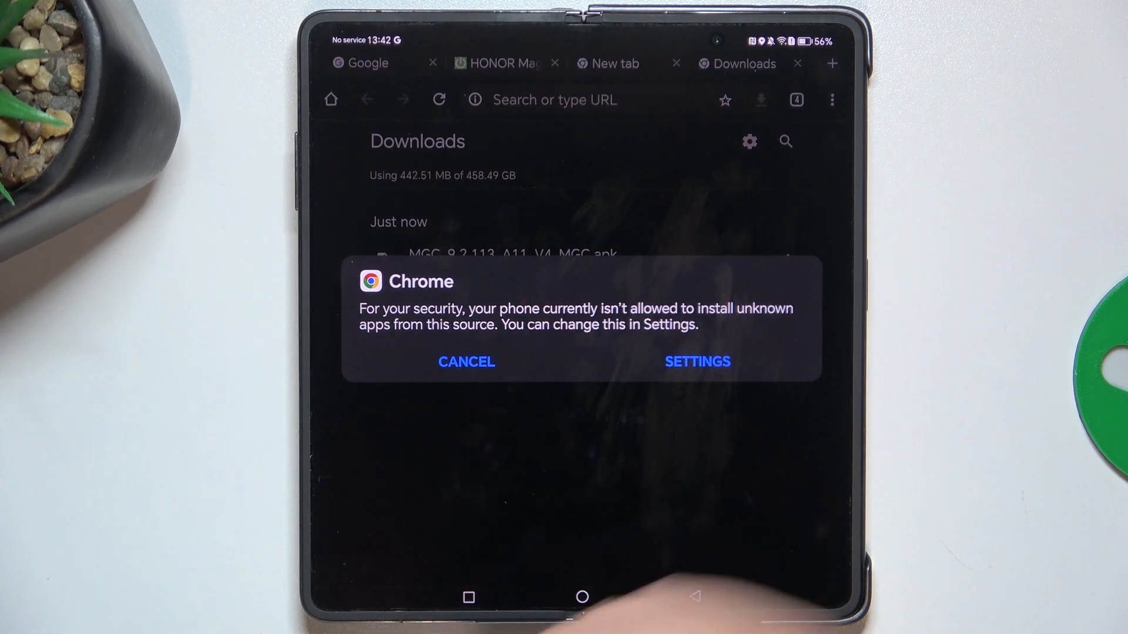
Turn on 'Allow app installs' for Chrome in Settings so the apk installs.
click(698, 362)
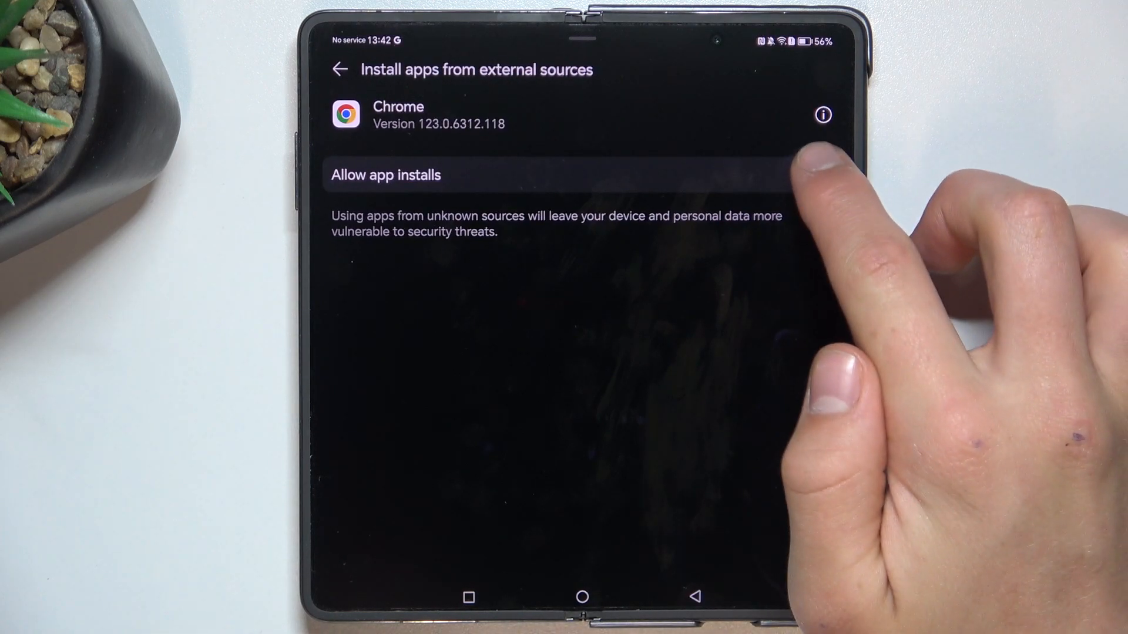
click(822, 172)
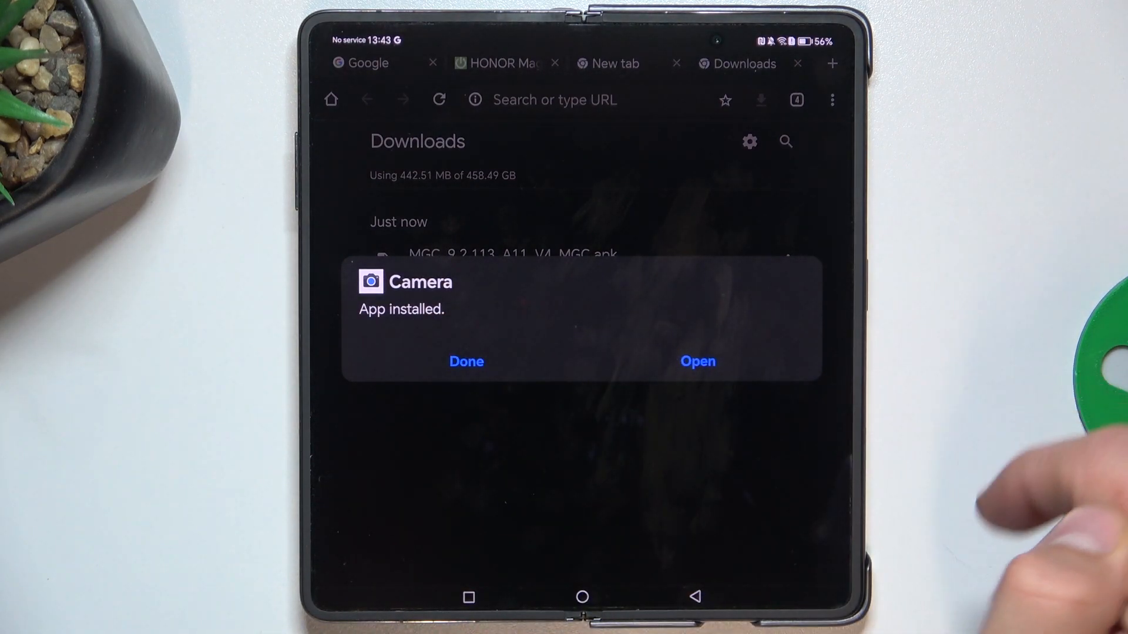
Finish the Camera installation with Done and return to the home screen.
click(465, 362)
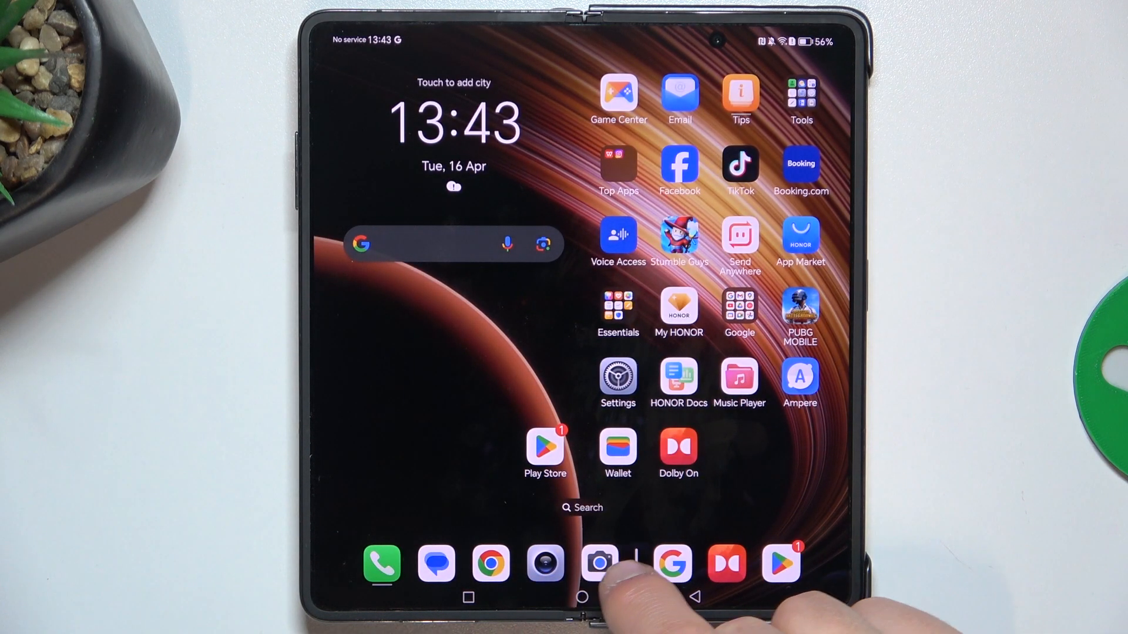
Launch the new Camera app from the dock and answer its record-audio permission prompt.
click(595, 563)
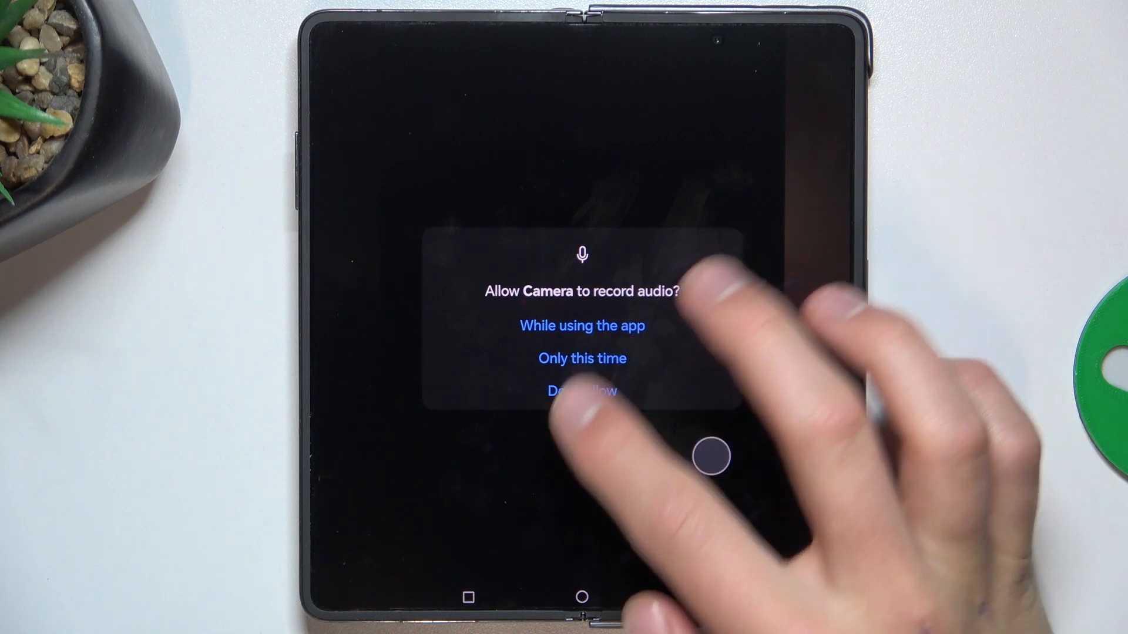
click(583, 326)
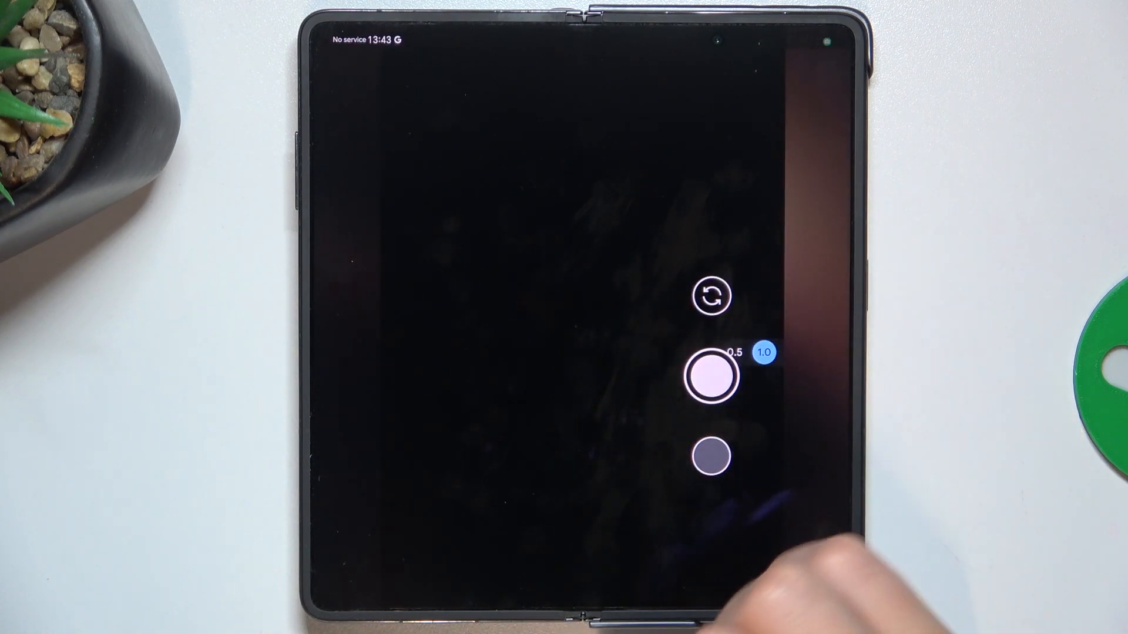